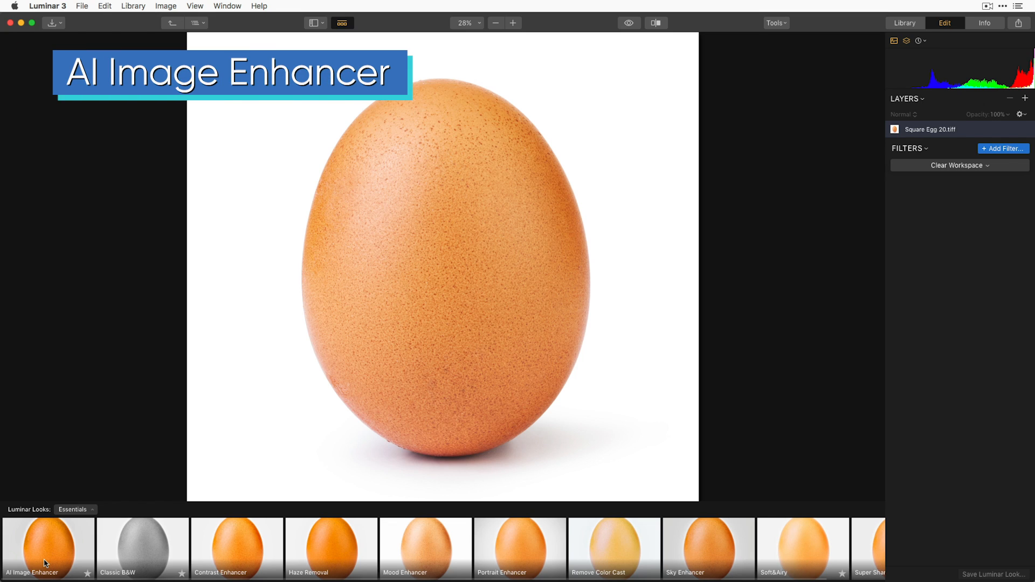
# Try AI Image Enhancer and Classic B&W looks, settle on Soft&Airy, then soften medium details.
pyautogui.click(49, 547)
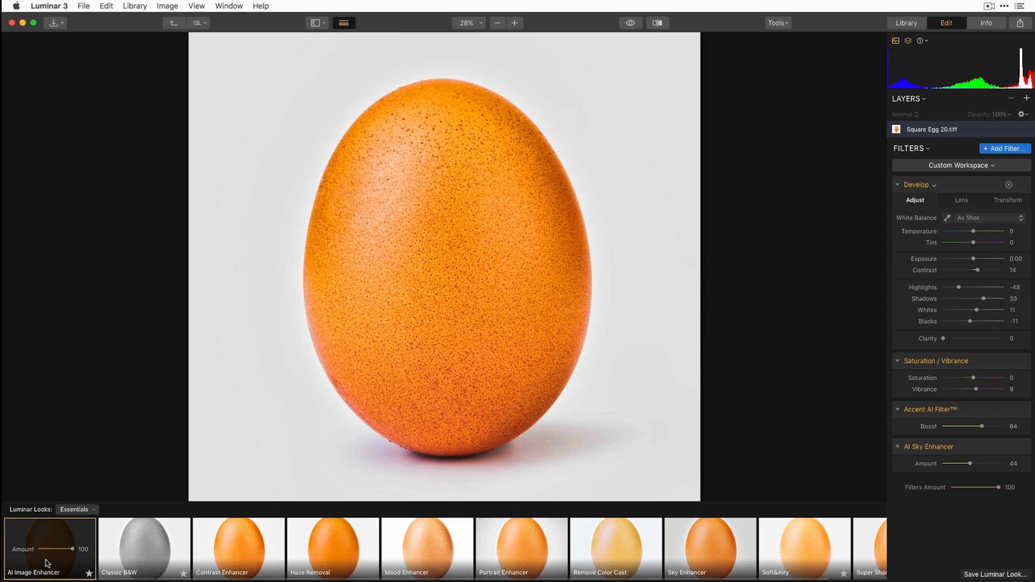
pyautogui.click(143, 548)
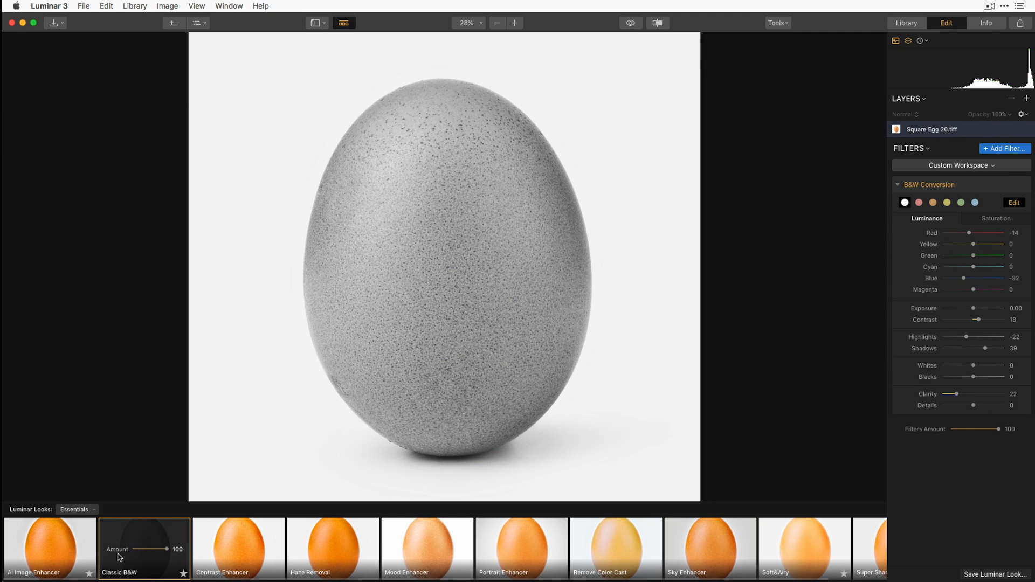
pyautogui.moveTo(804, 549)
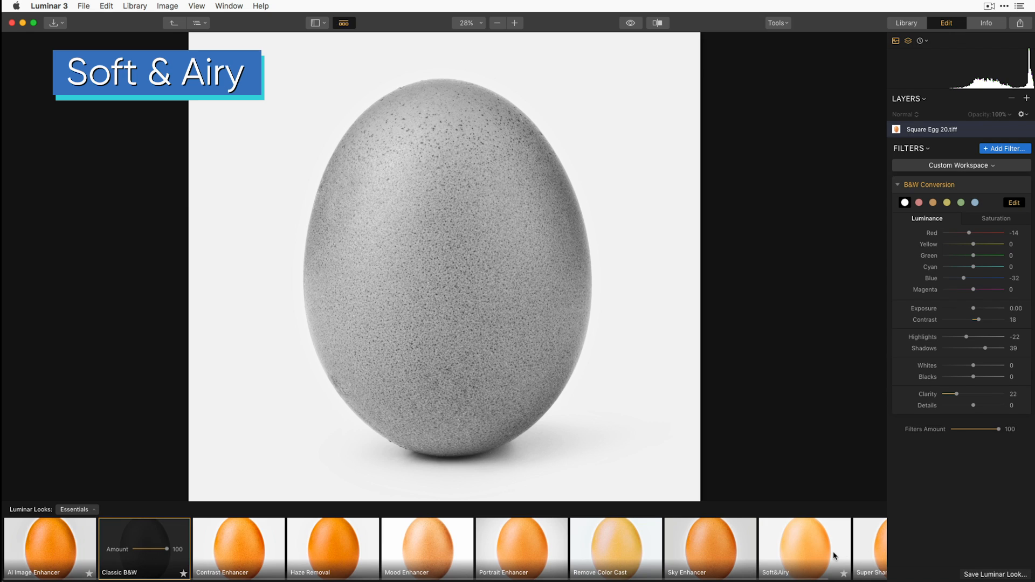
pyautogui.click(805, 547)
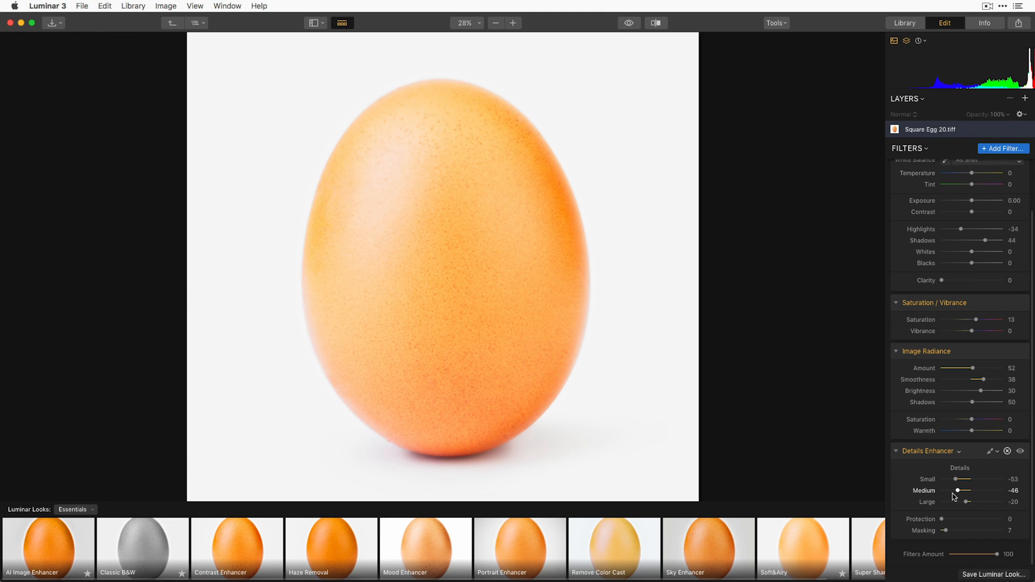
pyautogui.click(75, 509)
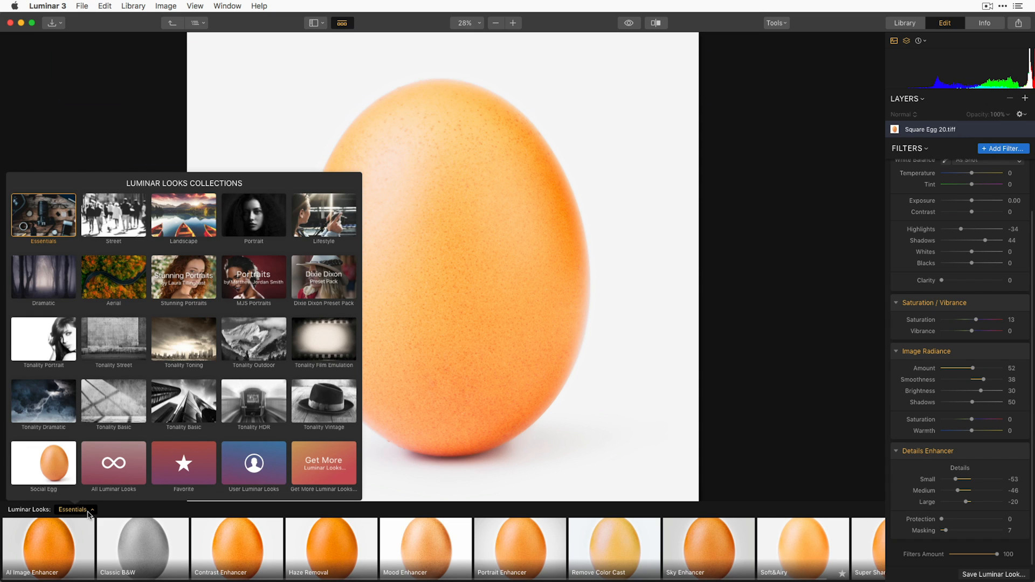
# Switch the Luminar Looks collection to Tonality Vintage.
pyautogui.click(43, 406)
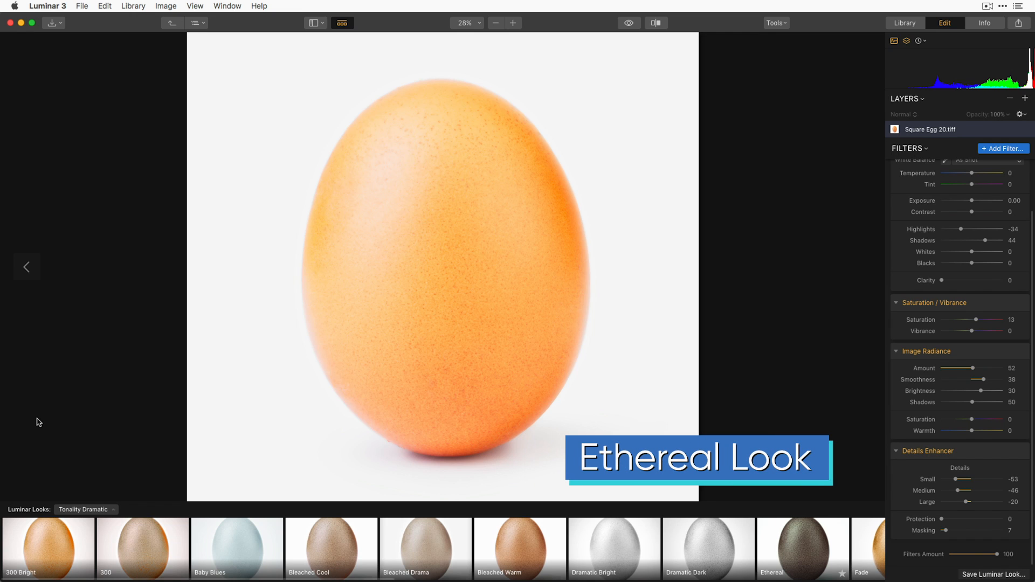
pyautogui.click(802, 549)
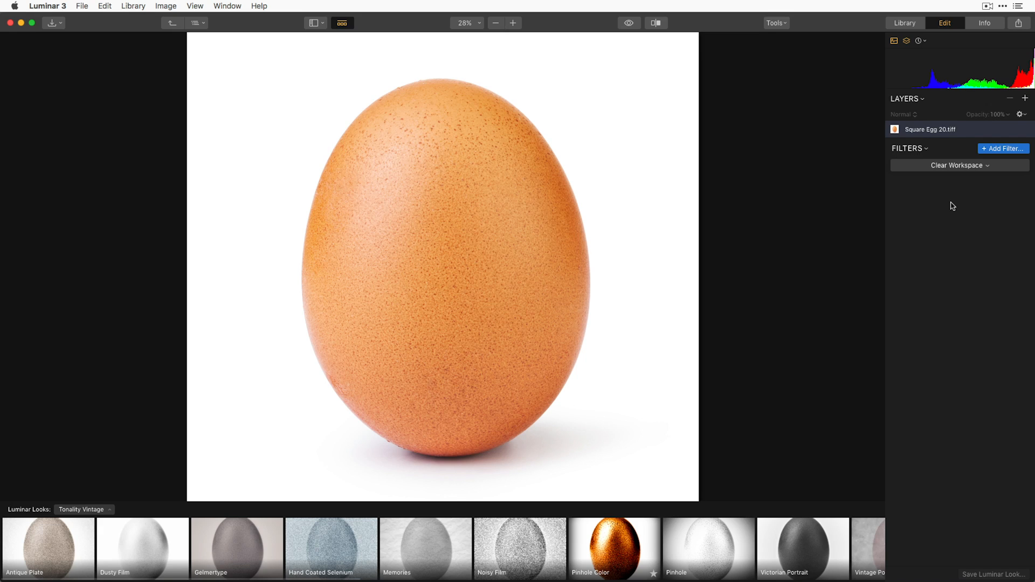
pyautogui.moveTo(995, 167)
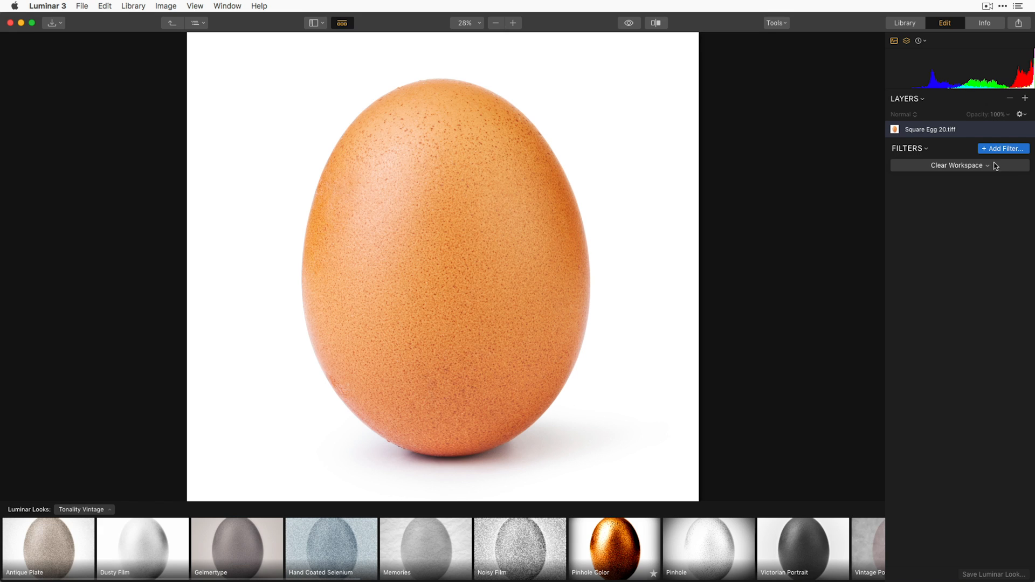
# Open the Filters Catalog, add the Accent AI Filter, then remove it again.
pyautogui.click(1003, 149)
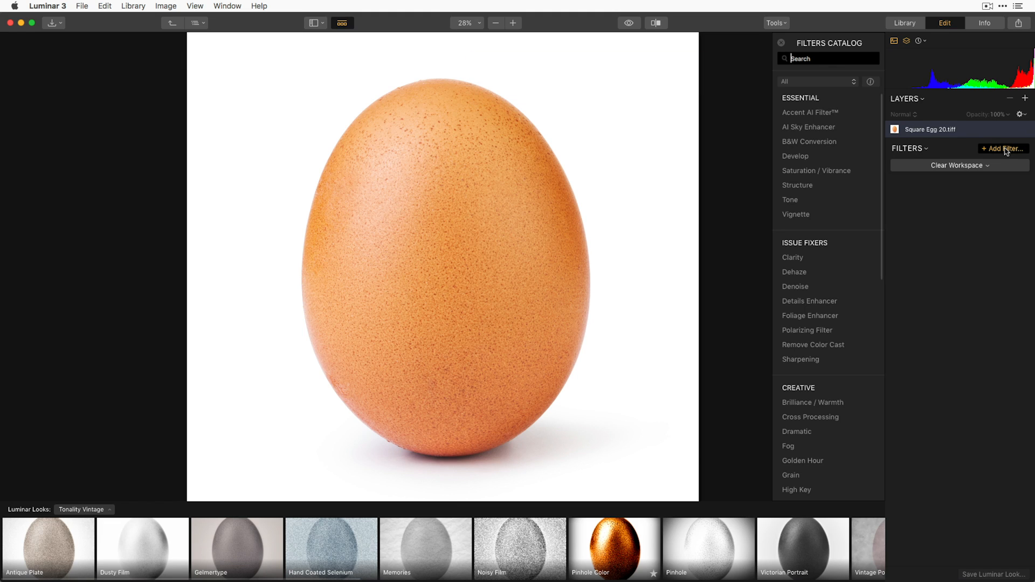
pyautogui.moveTo(810, 111)
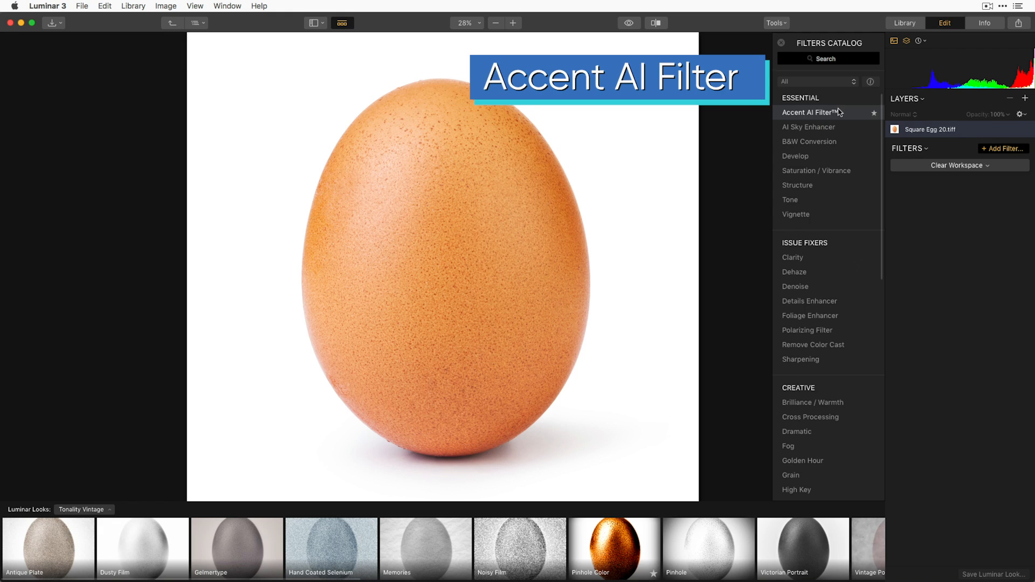
pyautogui.click(804, 112)
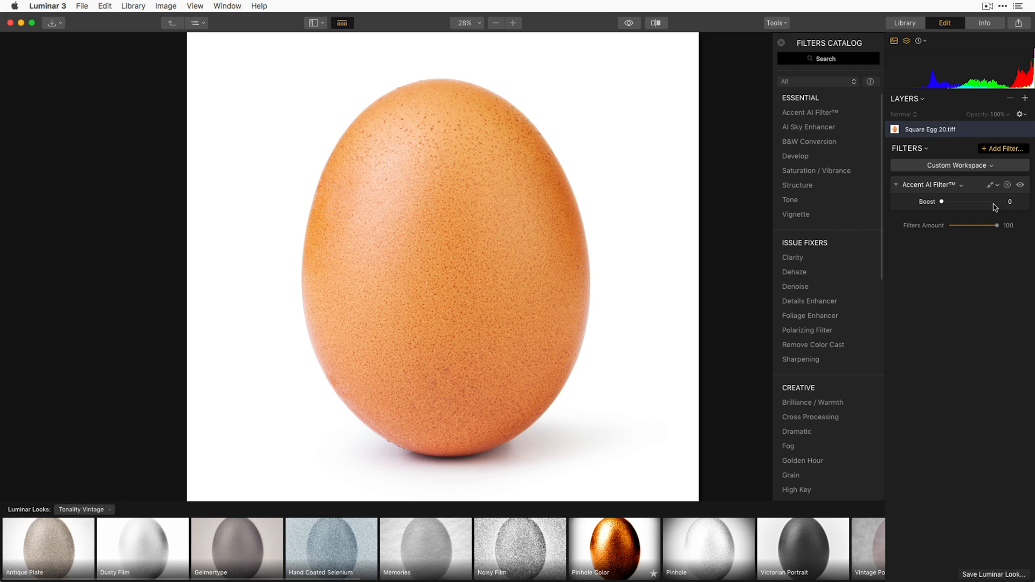
pyautogui.click(1007, 184)
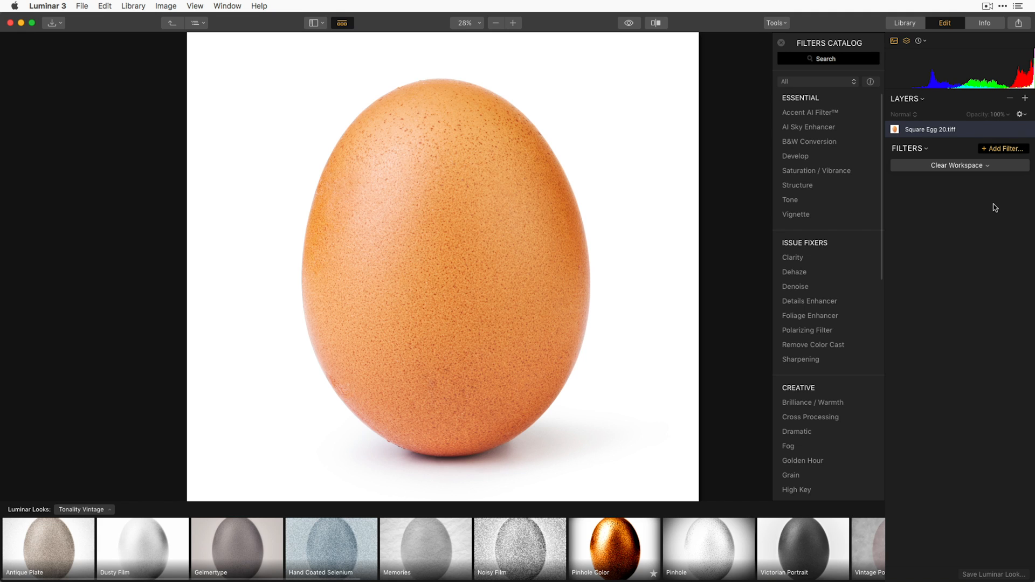
pyautogui.click(808, 142)
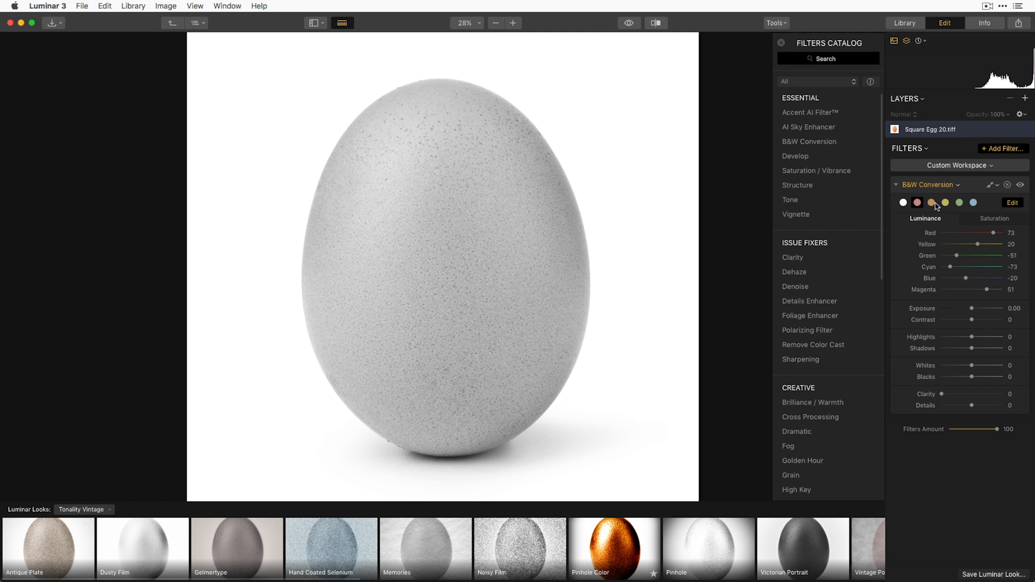
pyautogui.click(959, 202)
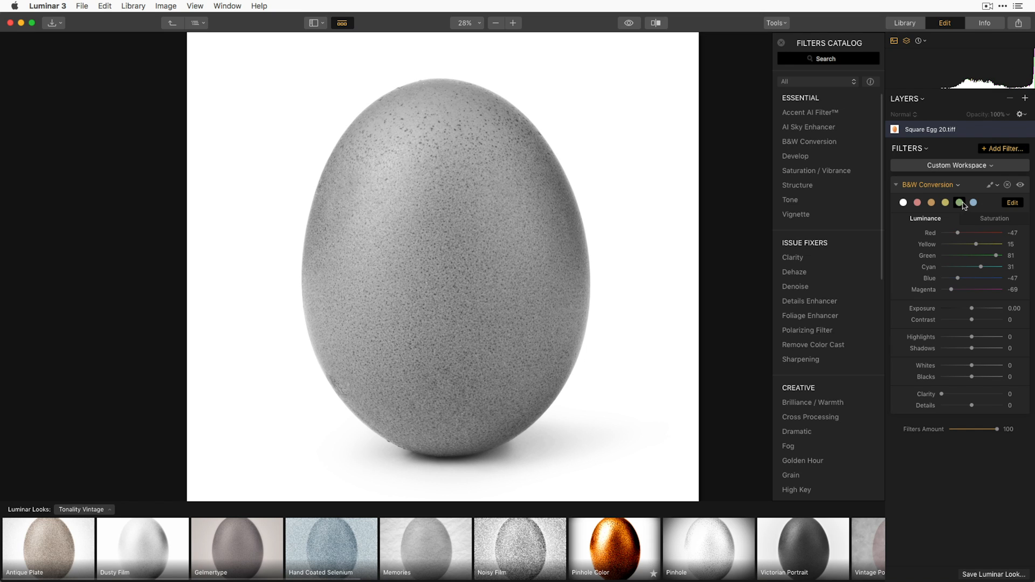
pyautogui.click(972, 202)
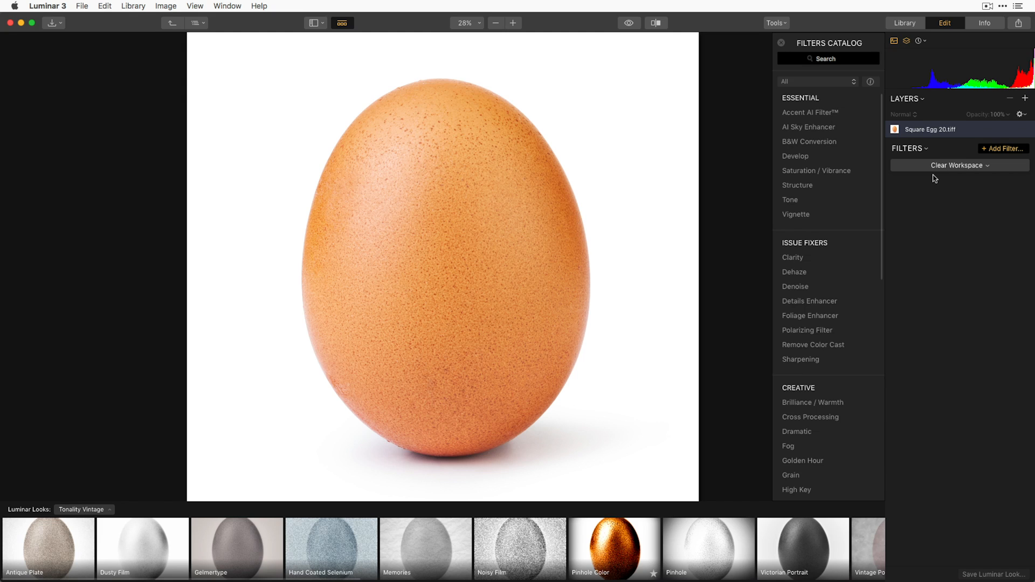
pyautogui.scroll(-3)
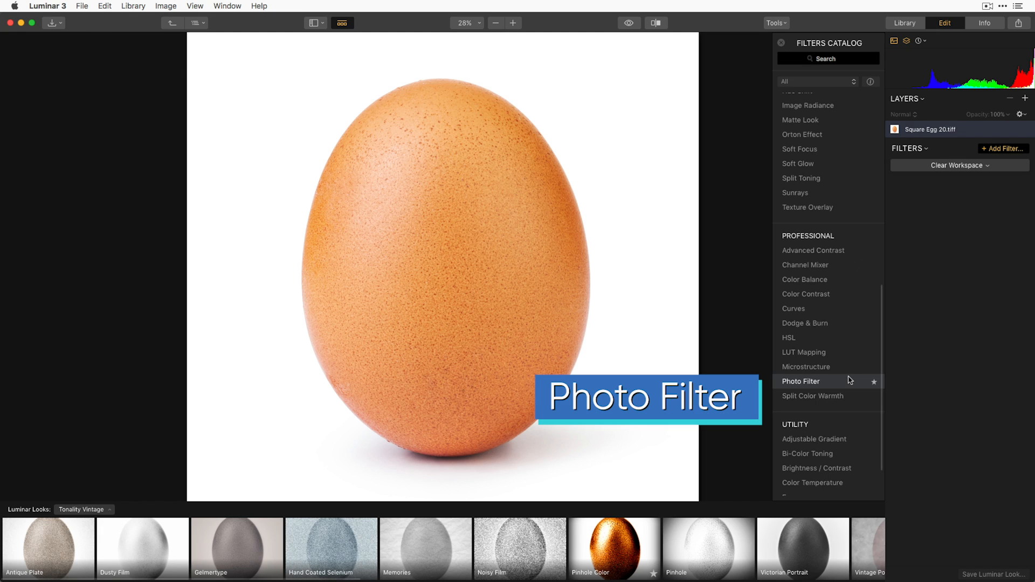
pyautogui.click(801, 381)
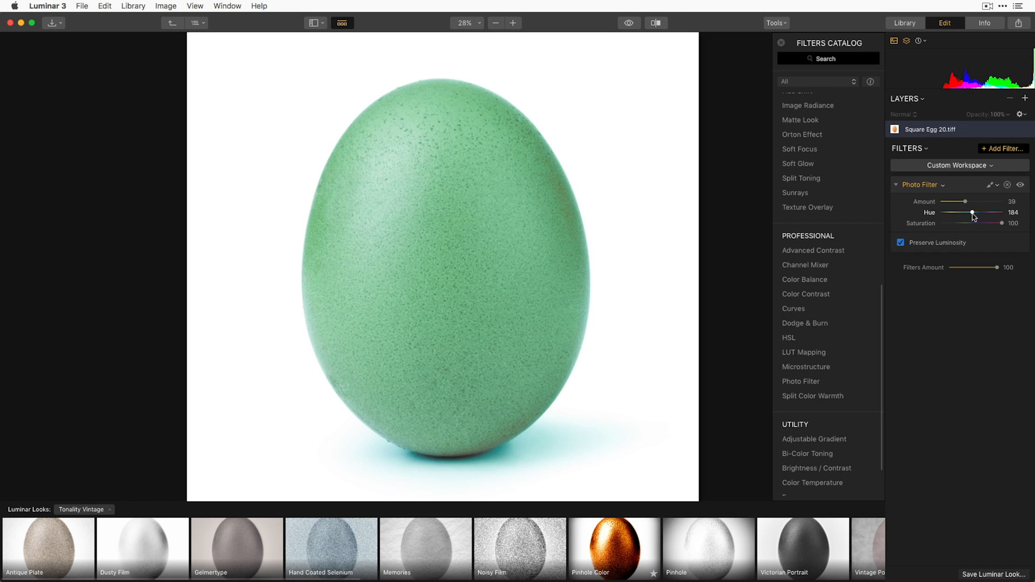
pyautogui.click(1007, 184)
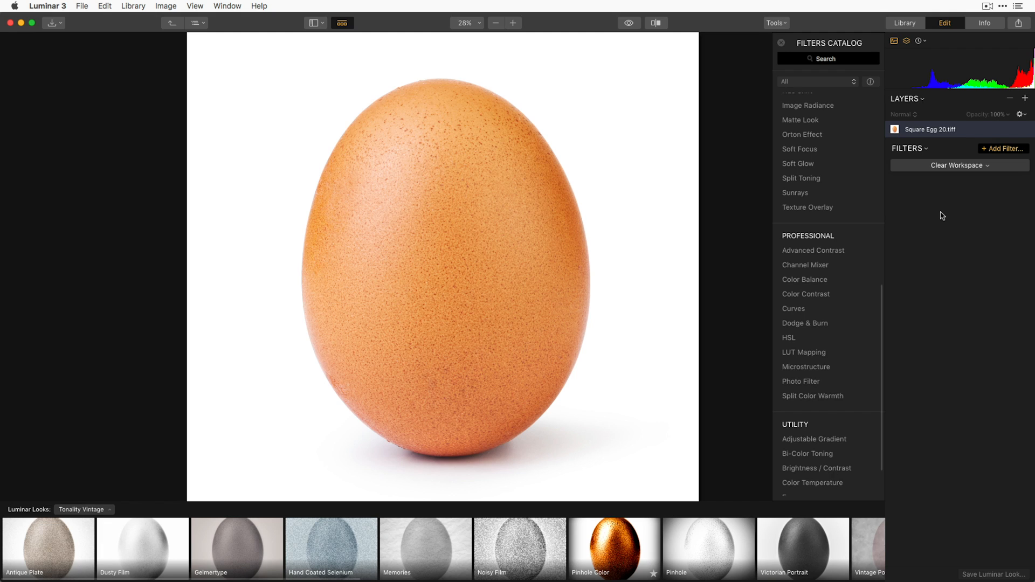
# Find and add Bi-Color Toning from the catalog search and choose a toning preset.
pyautogui.write('bi')
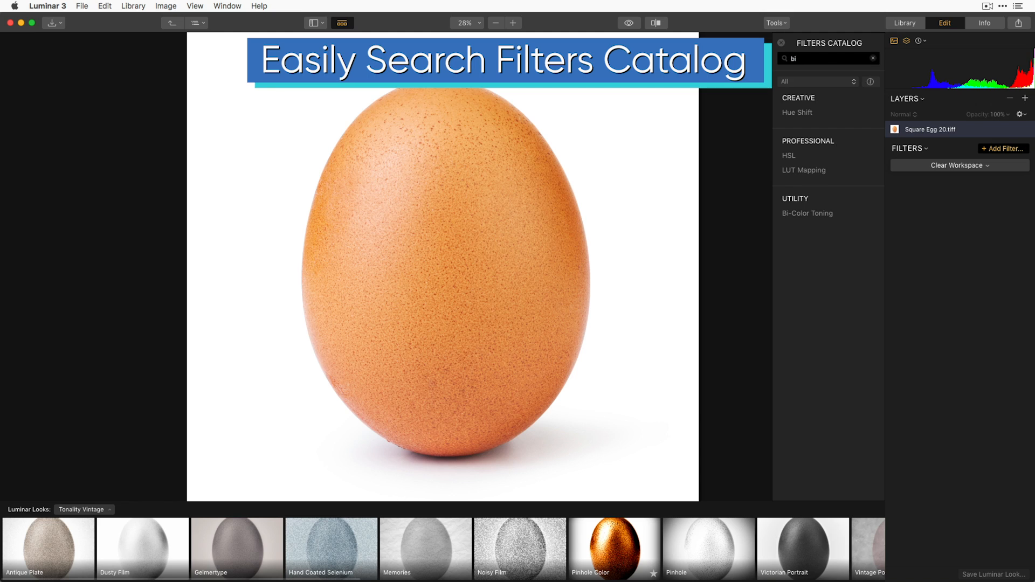
pyautogui.click(806, 213)
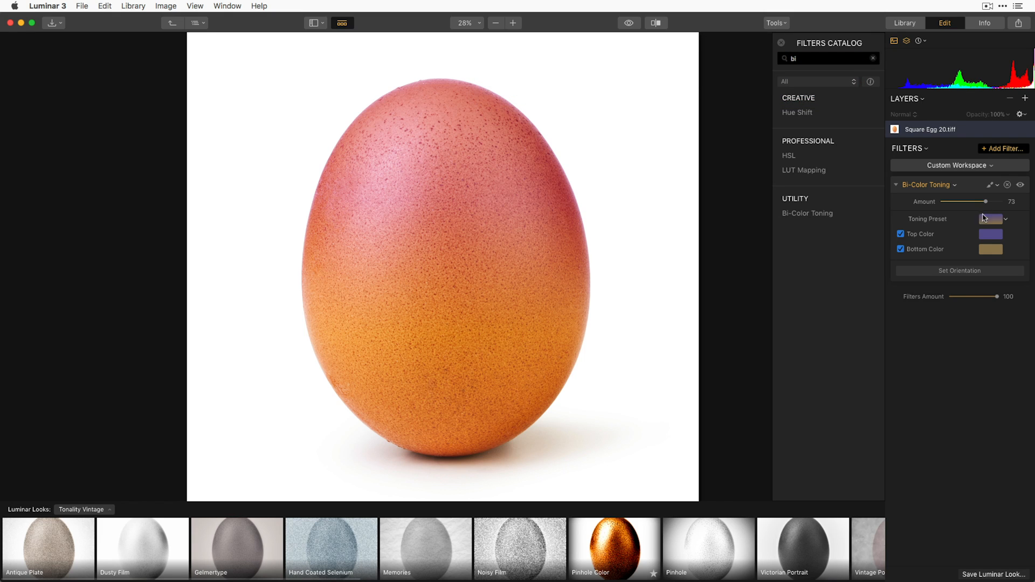
pyautogui.click(993, 219)
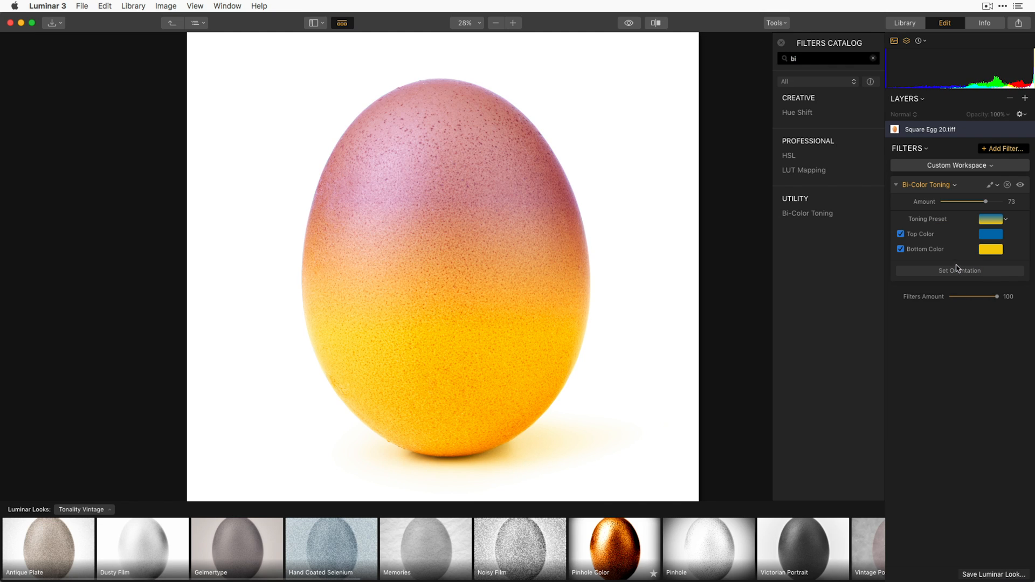
pyautogui.moveTo(990, 237)
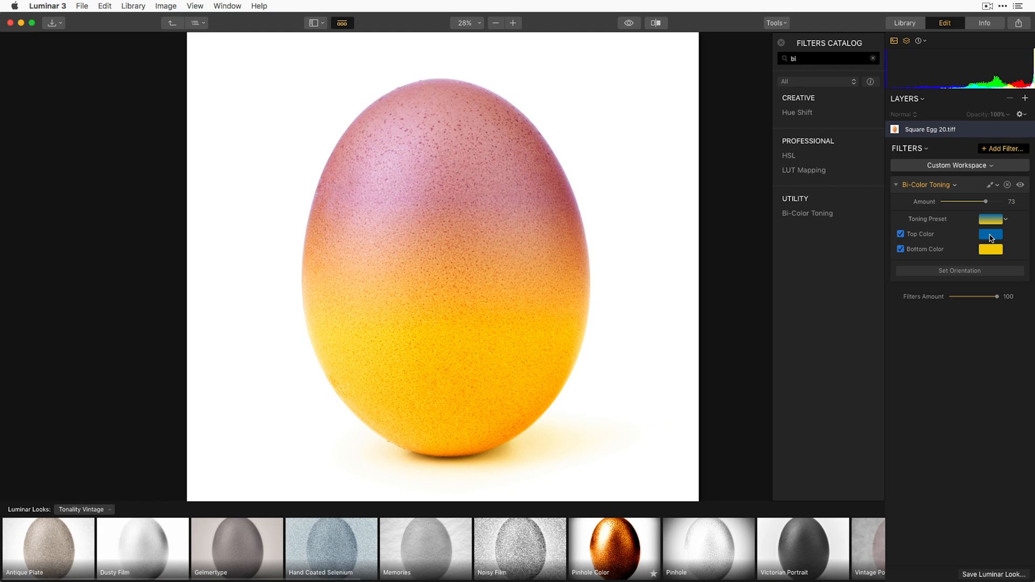
# Set the top toning colour to red over the yellow bottom.
pyautogui.click(989, 234)
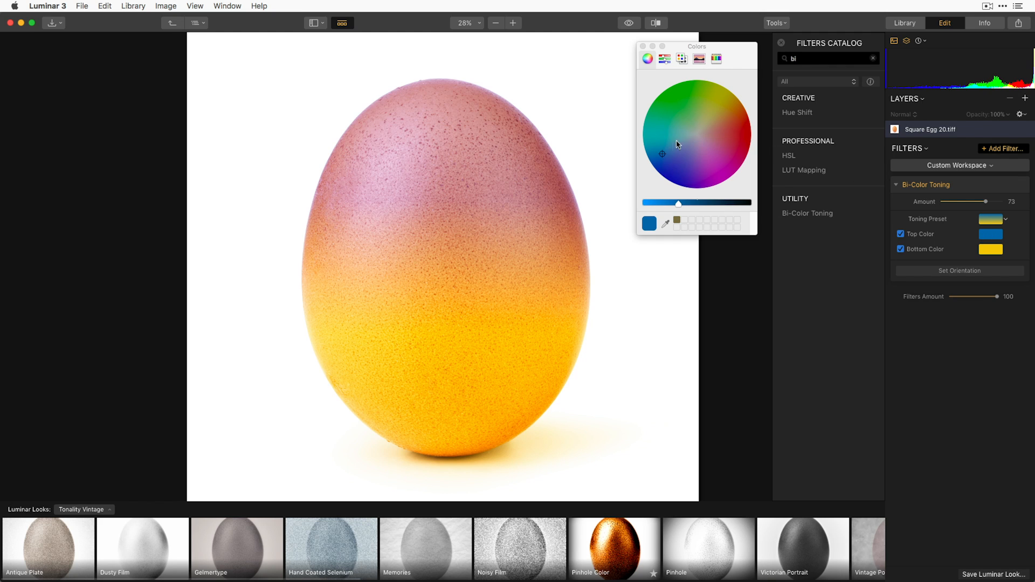
pyautogui.click(728, 144)
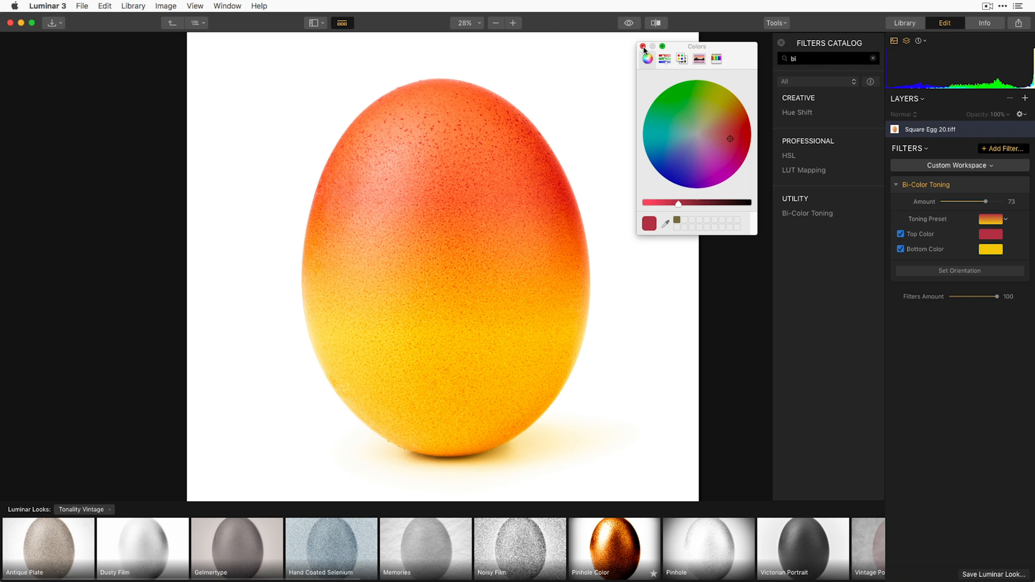
pyautogui.click(641, 46)
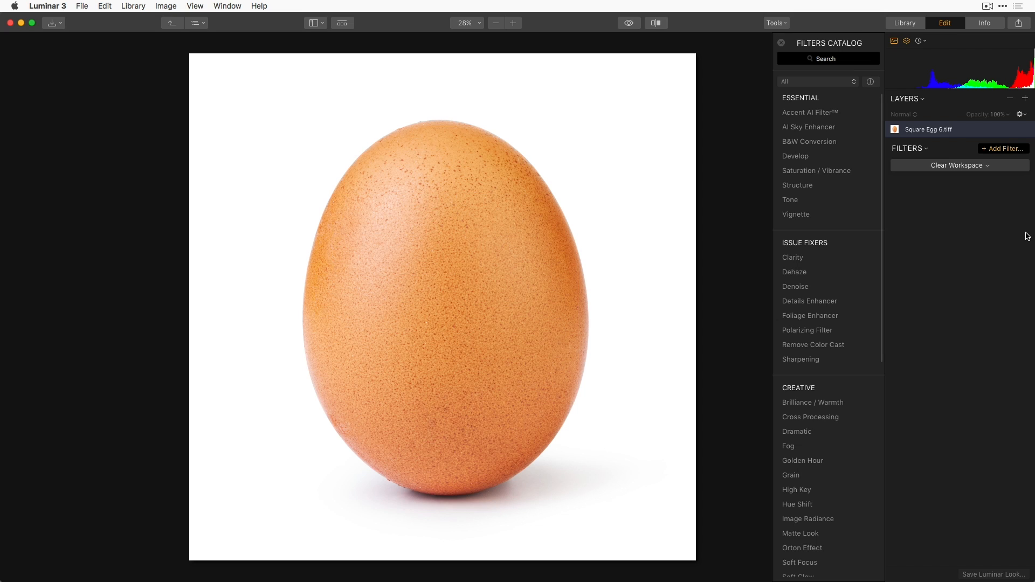
pyautogui.moveTo(828, 505)
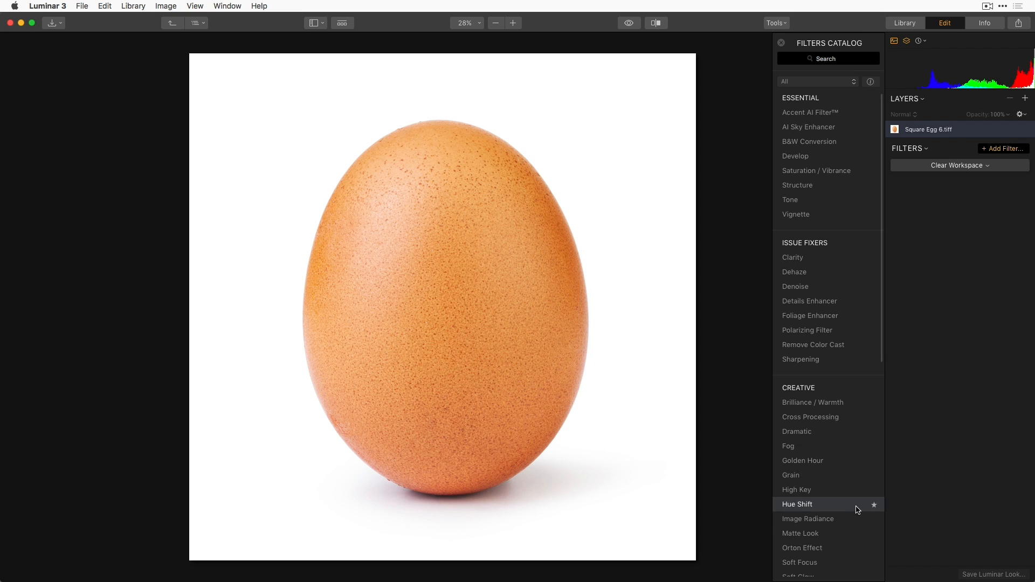
# Add a Texture Overlay filter and load Red Stripes.jpg as its texture.
pyautogui.scroll(-3)
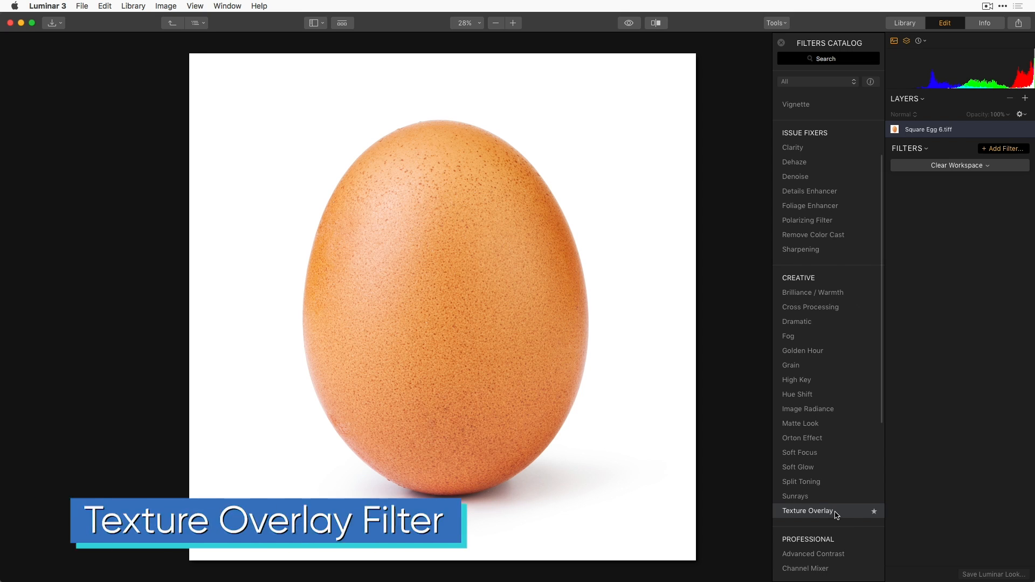
pyautogui.click(806, 510)
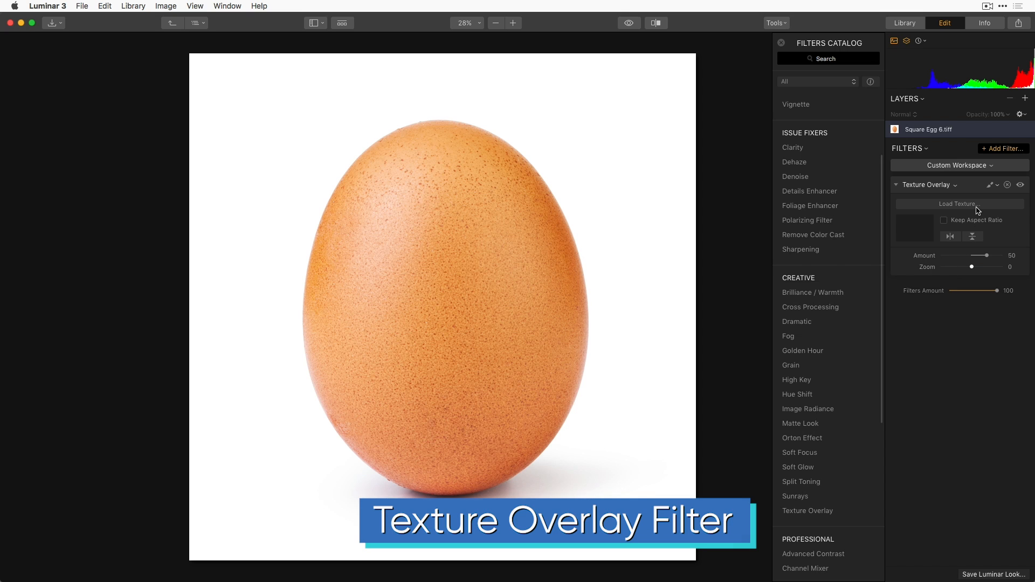
pyautogui.click(958, 204)
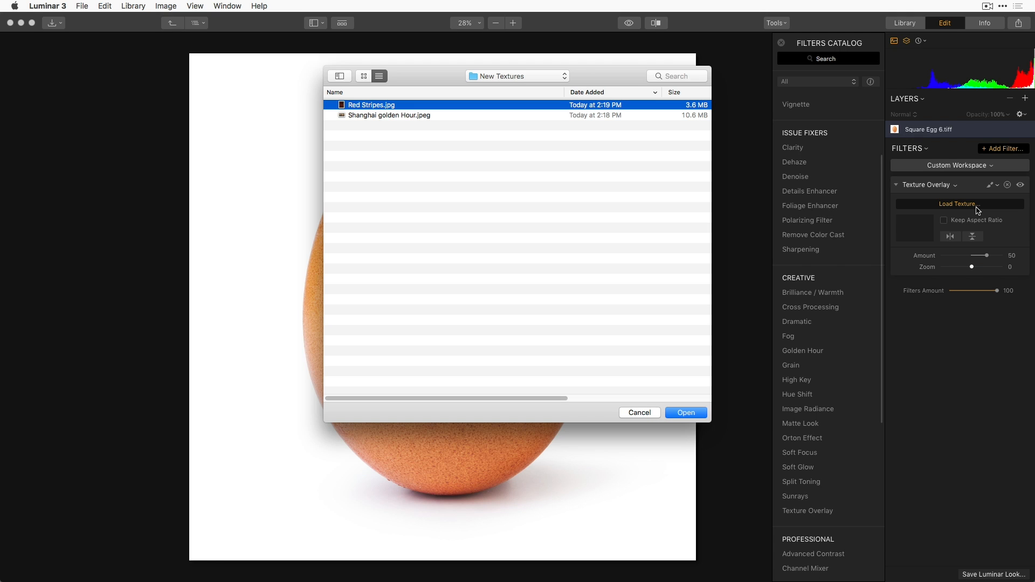
pyautogui.moveTo(375, 58)
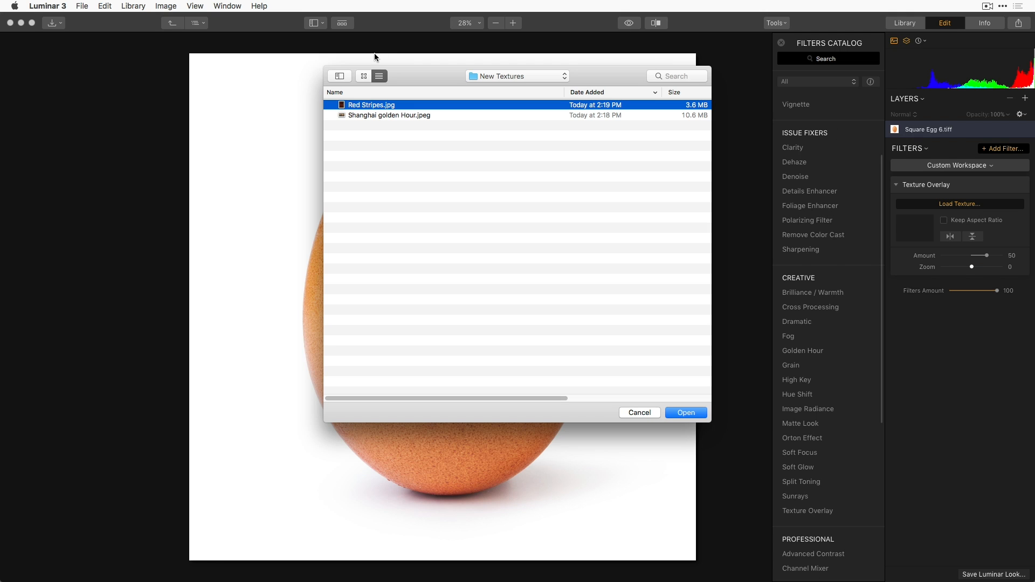
pyautogui.click(363, 76)
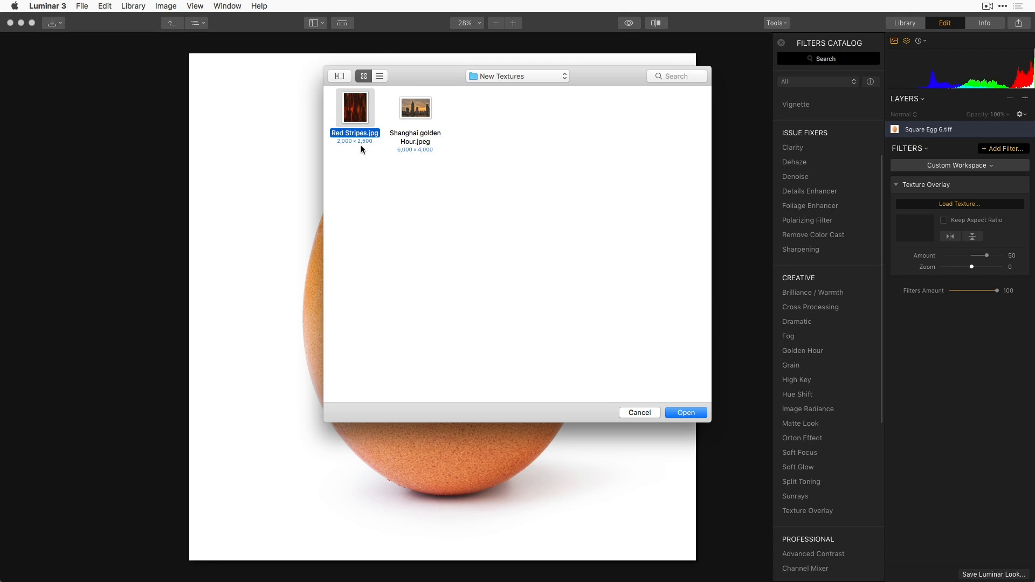
pyautogui.click(686, 413)
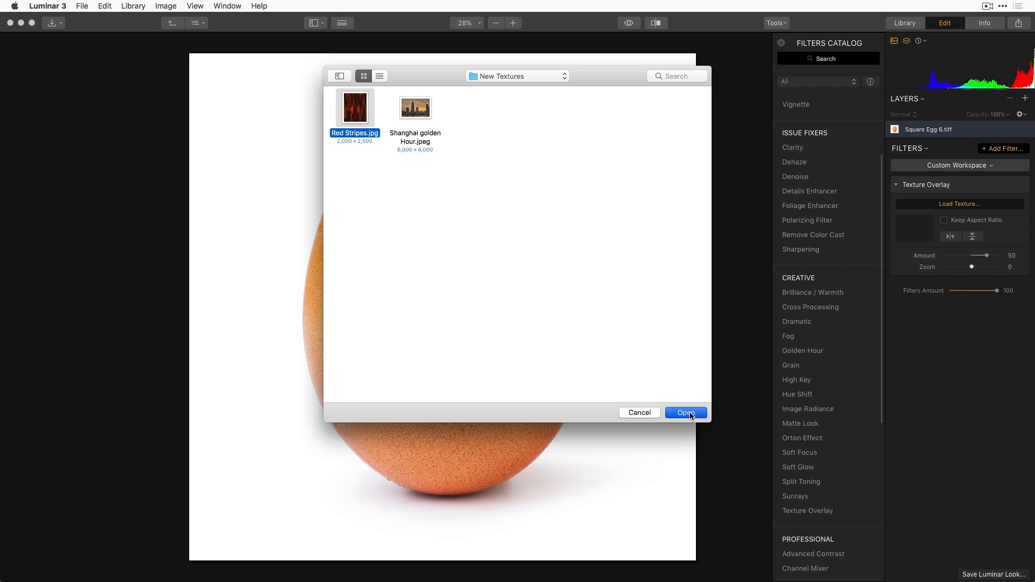
pyautogui.click(685, 413)
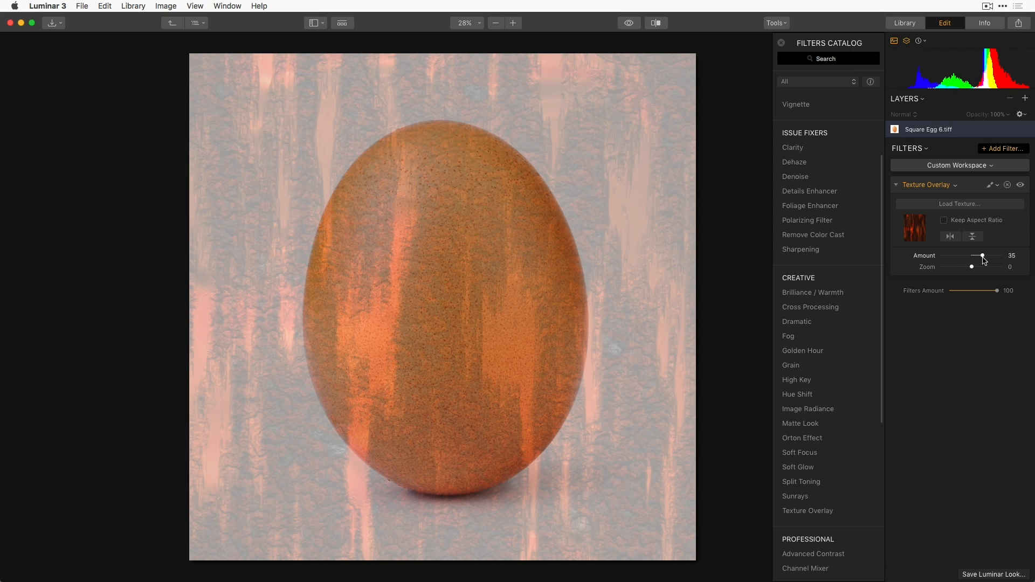
pyautogui.moveTo(956, 187)
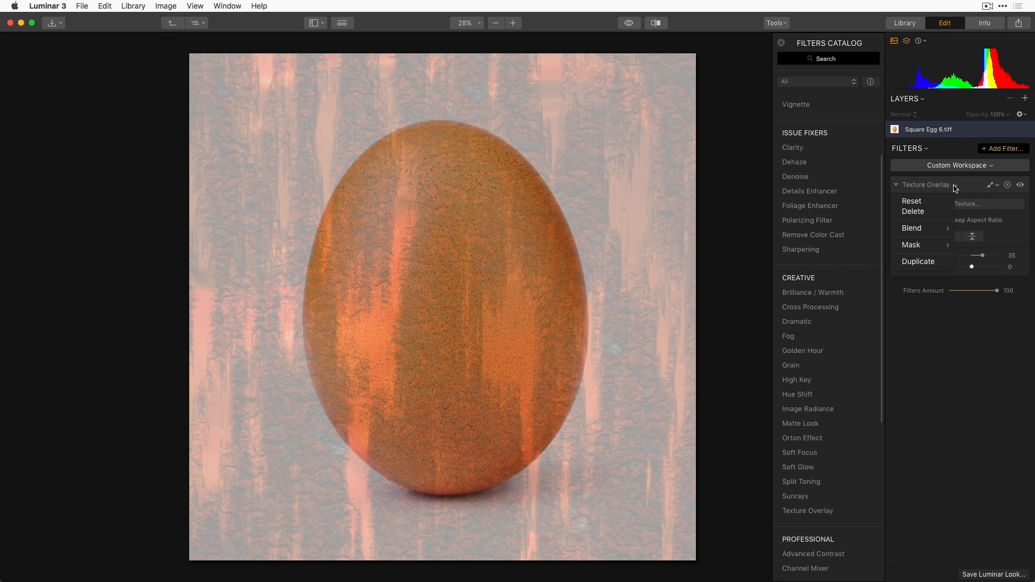
pyautogui.moveTo(927, 239)
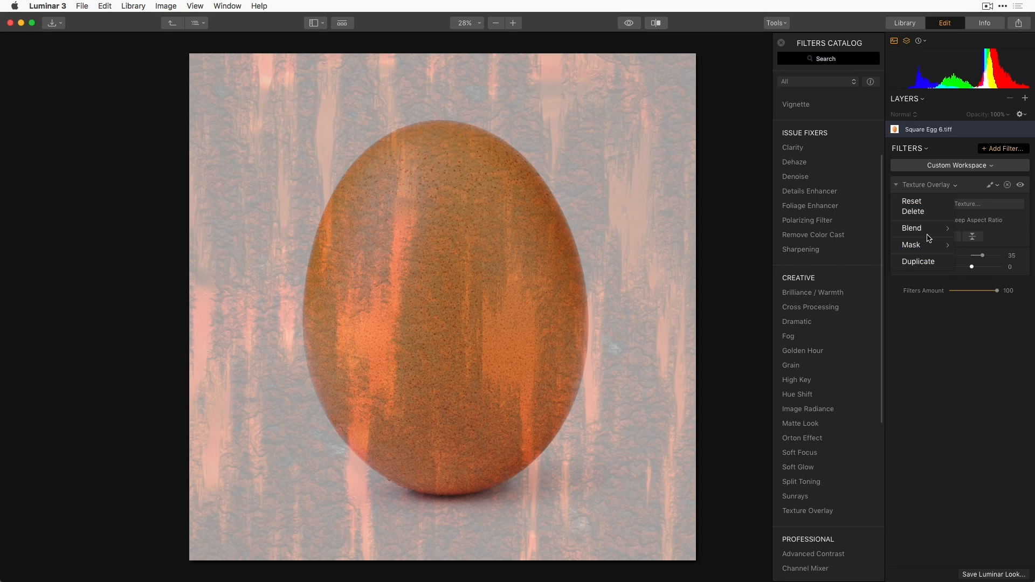
# Preview several blend modes for the stripes texture and settle on Color Burn.
pyautogui.click(912, 228)
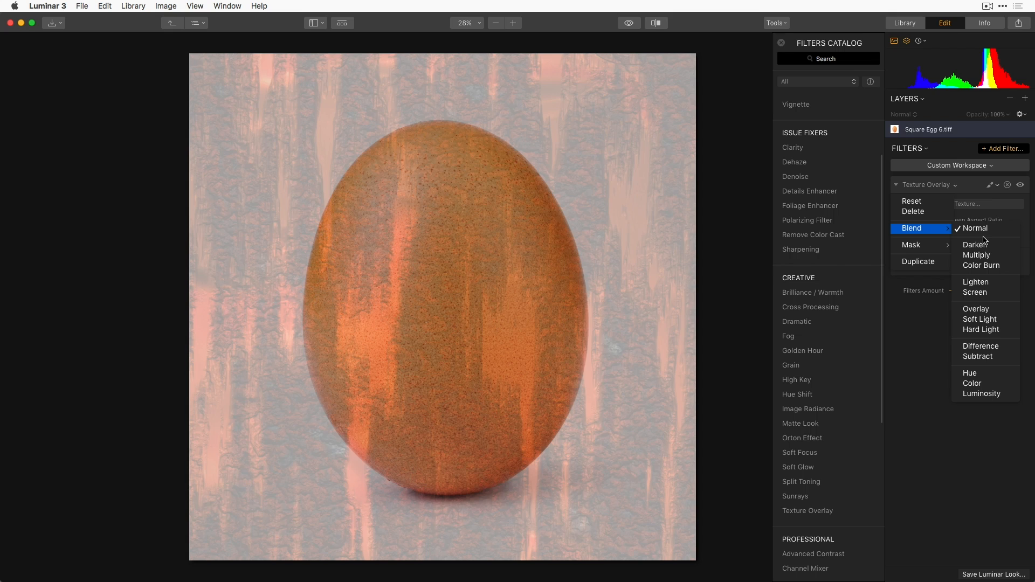
pyautogui.moveTo(976, 245)
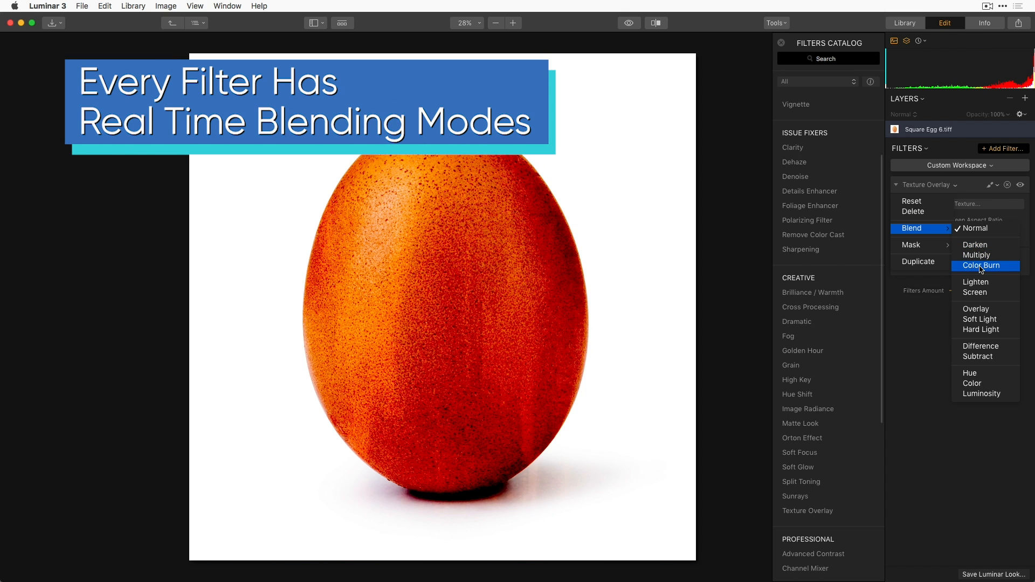
pyautogui.moveTo(976, 277)
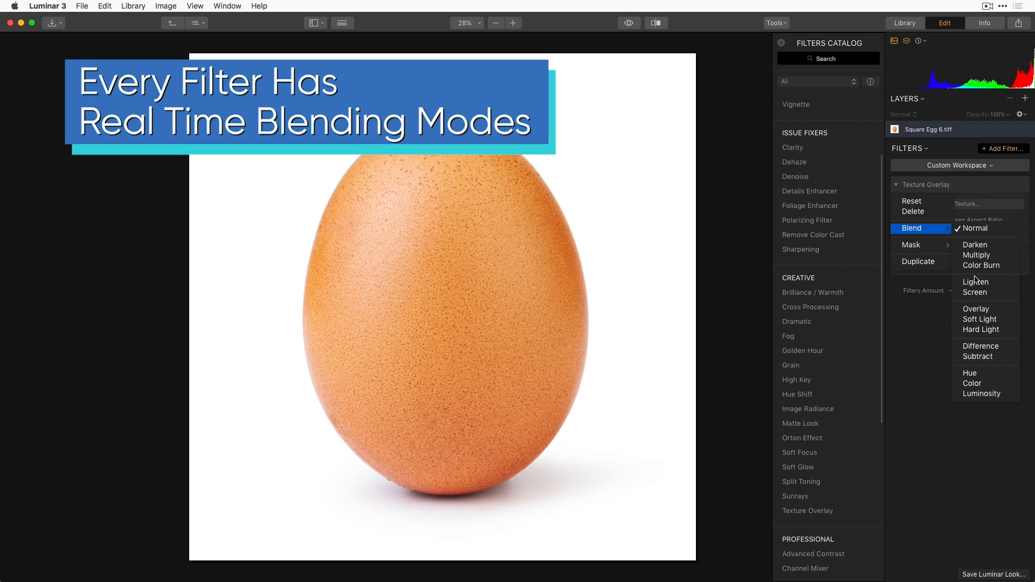
pyautogui.click(981, 266)
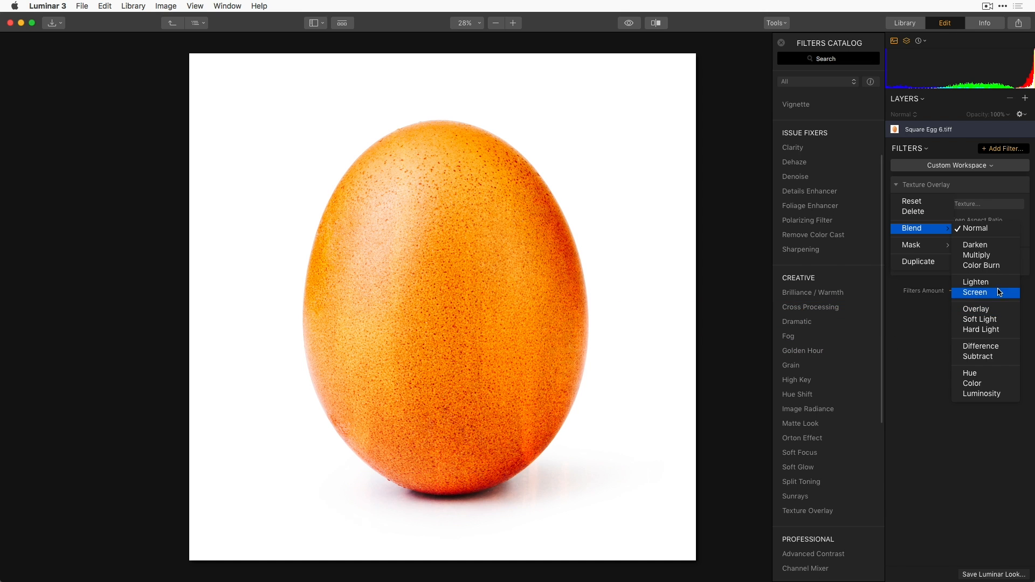
pyautogui.click(981, 266)
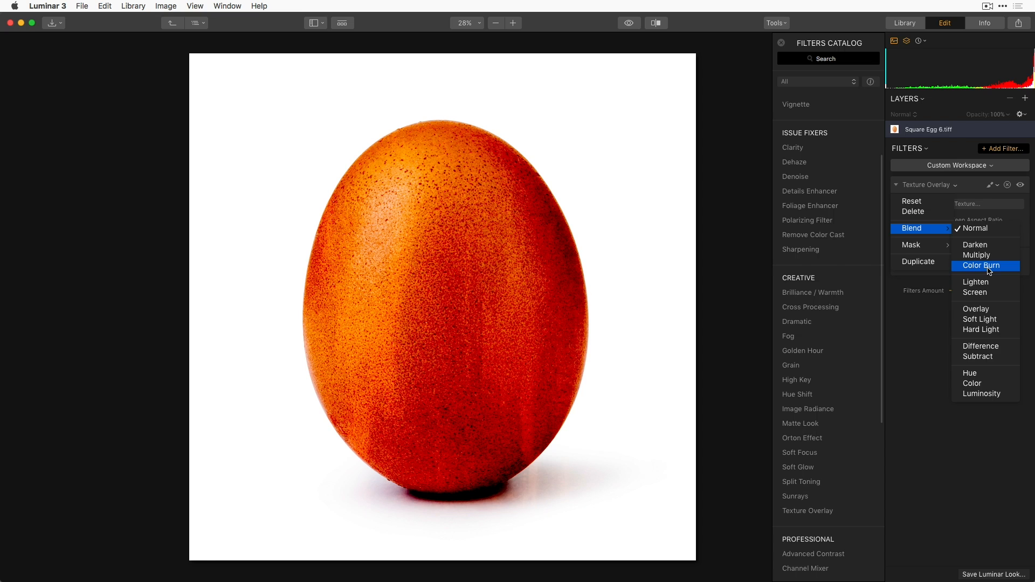
pyautogui.click(981, 265)
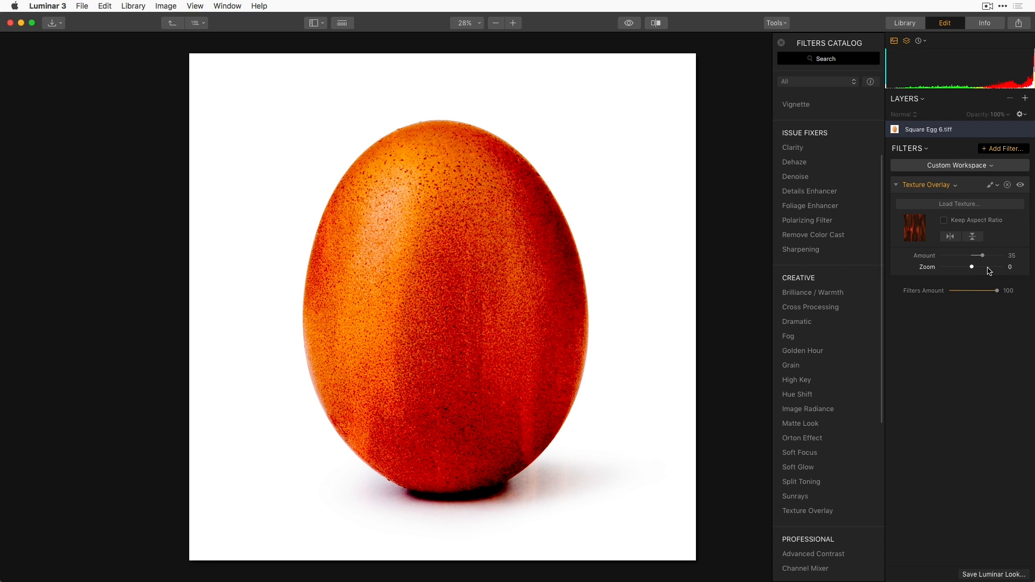
pyautogui.moveTo(983, 273)
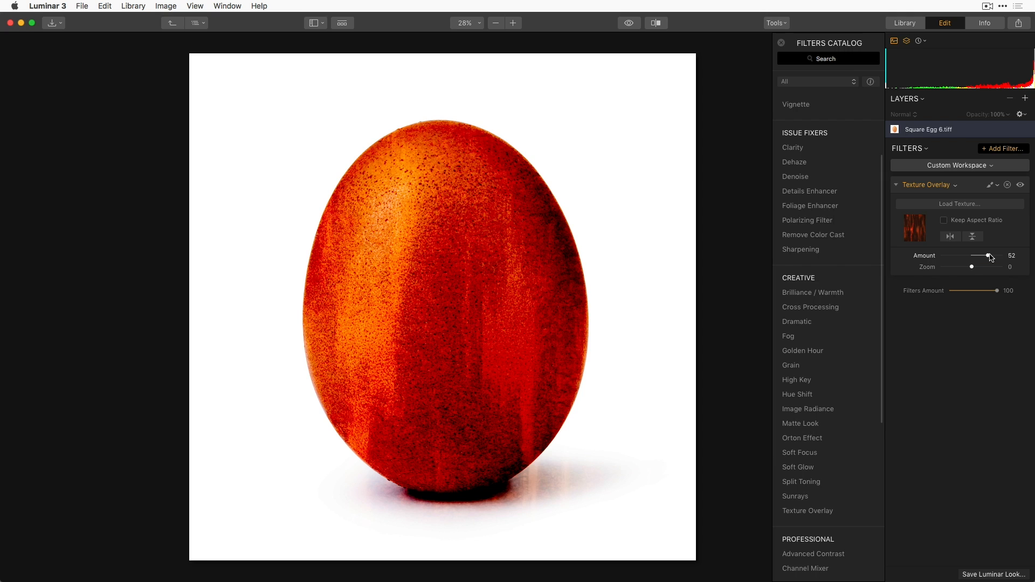
# Strengthen the overlay and replace its texture with Shanghai golden Hour.jpeg.
pyautogui.click(959, 204)
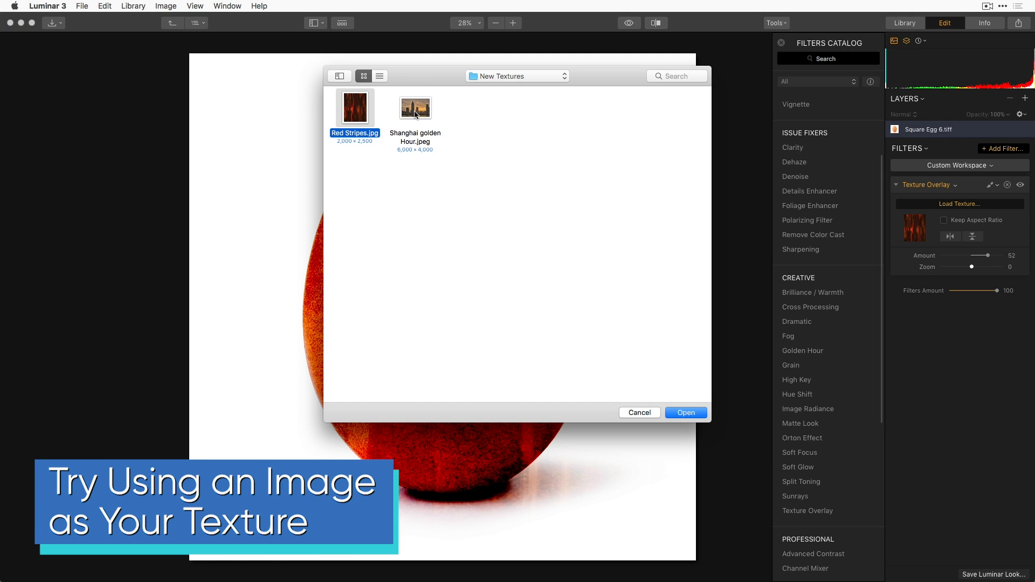
pyautogui.click(685, 413)
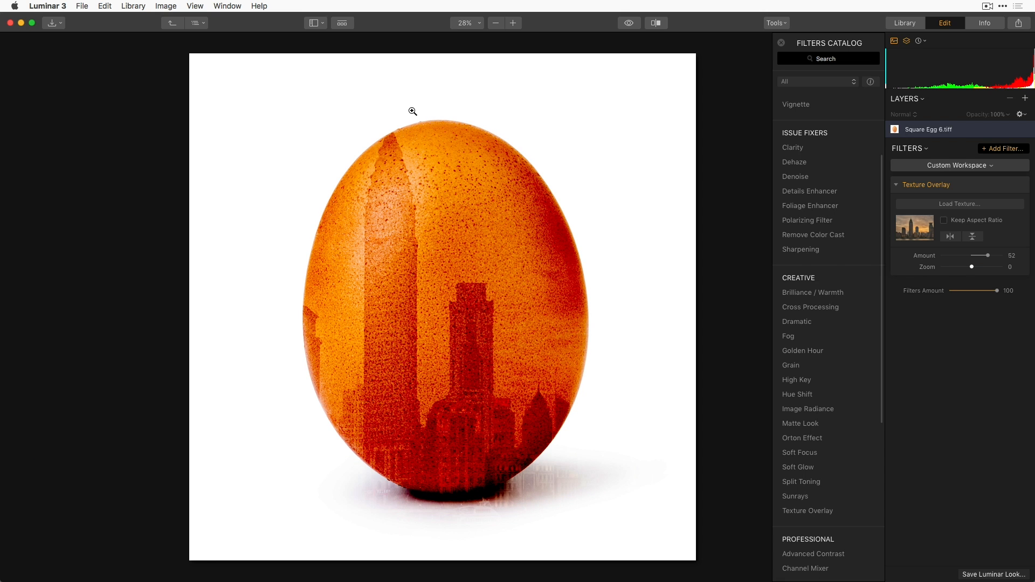
pyautogui.moveTo(533, 171)
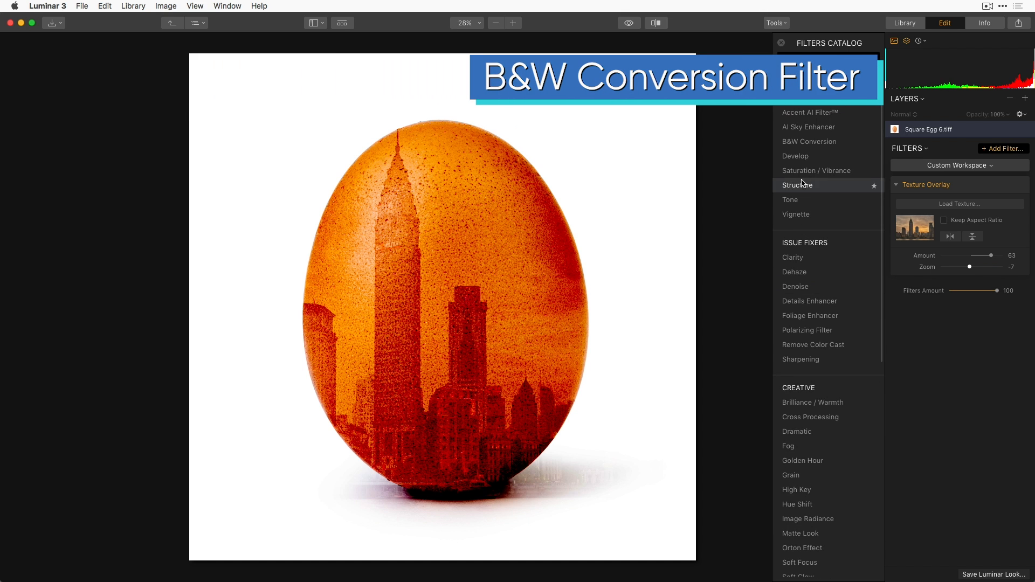
# Add a B&W Conversion beneath the texture, toggling the overlay off and on to compare.
pyautogui.click(809, 142)
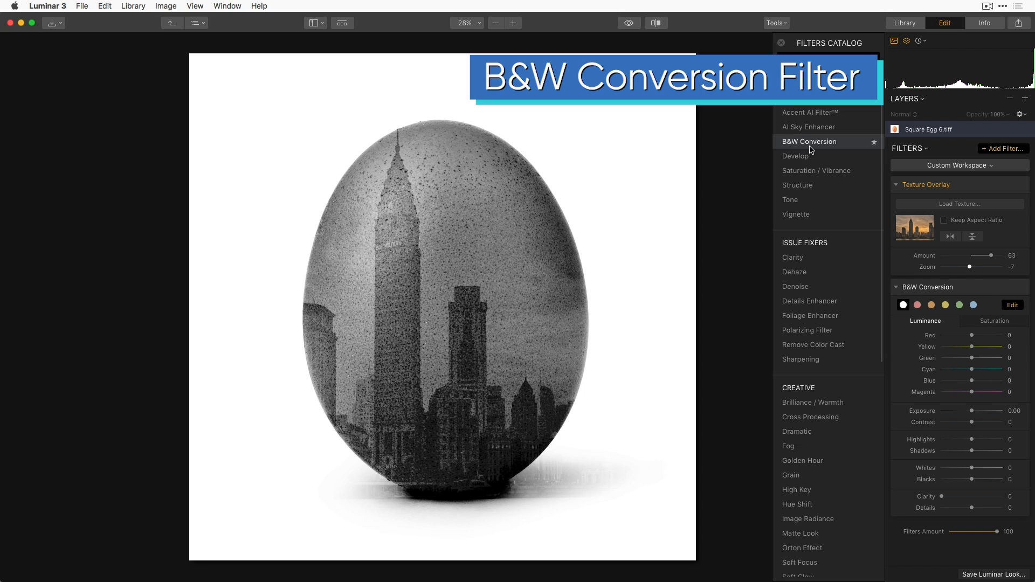
pyautogui.moveTo(816, 170)
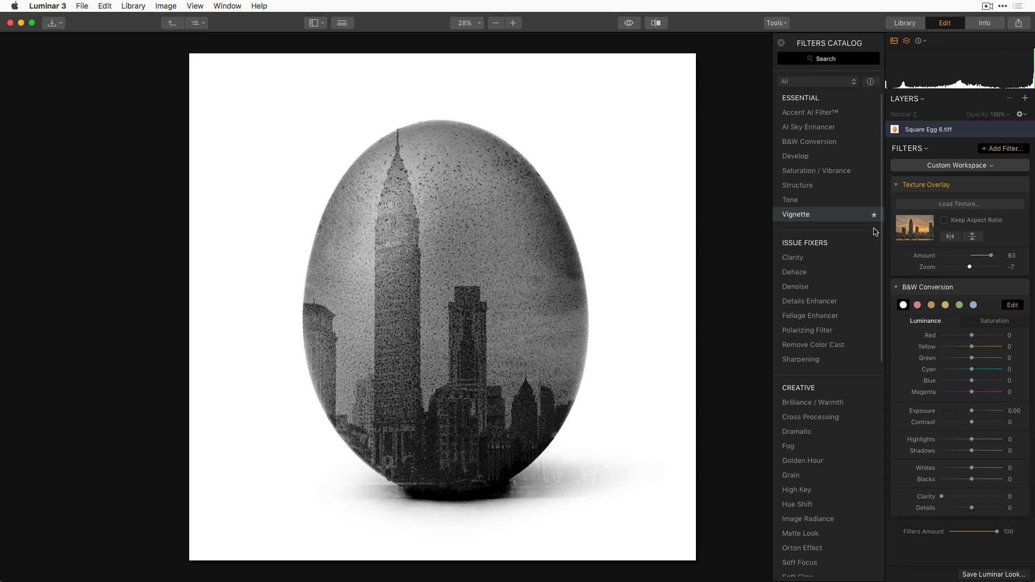
pyautogui.moveTo(877, 249)
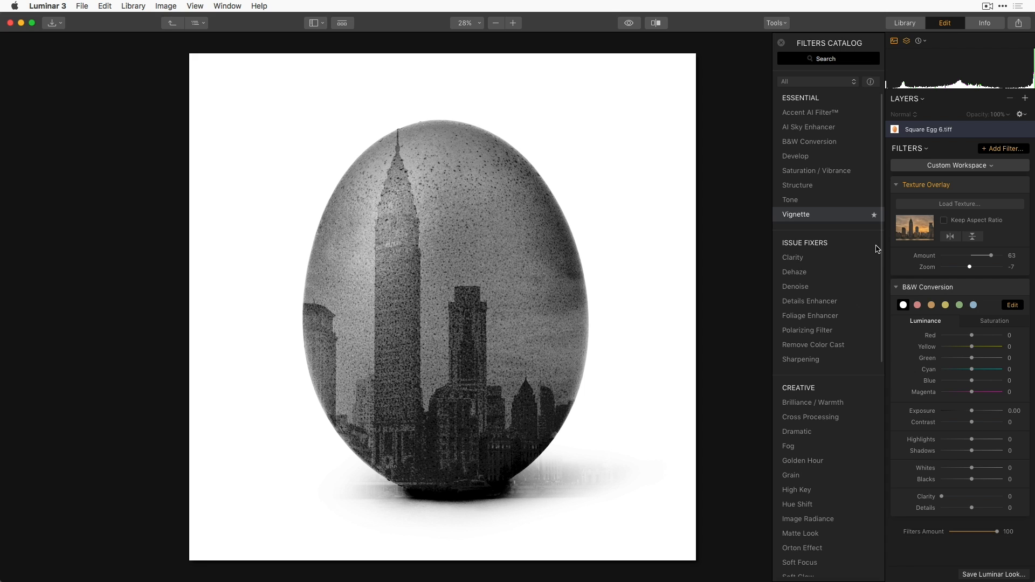
pyautogui.moveTo(970, 289)
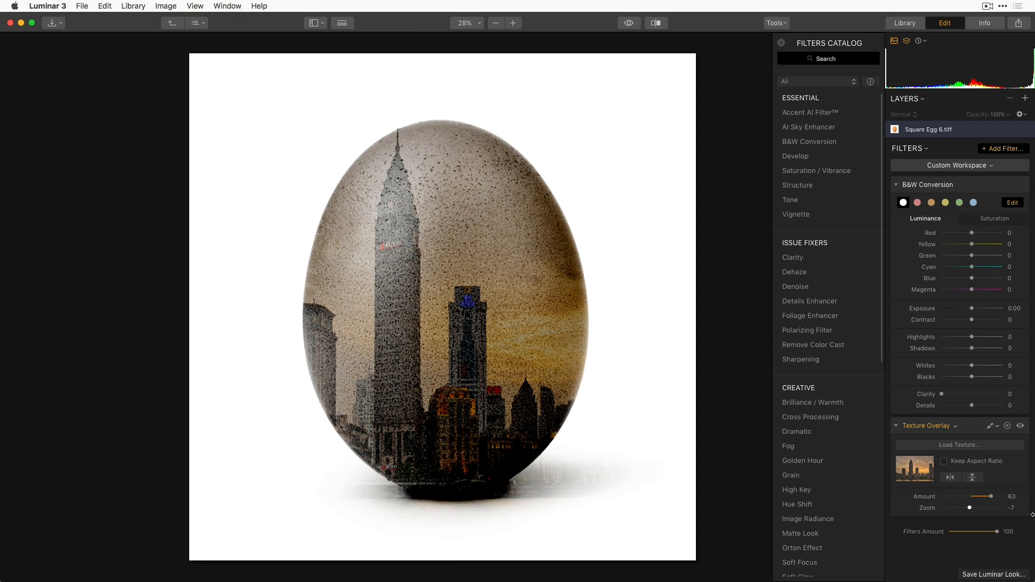
pyautogui.click(1020, 426)
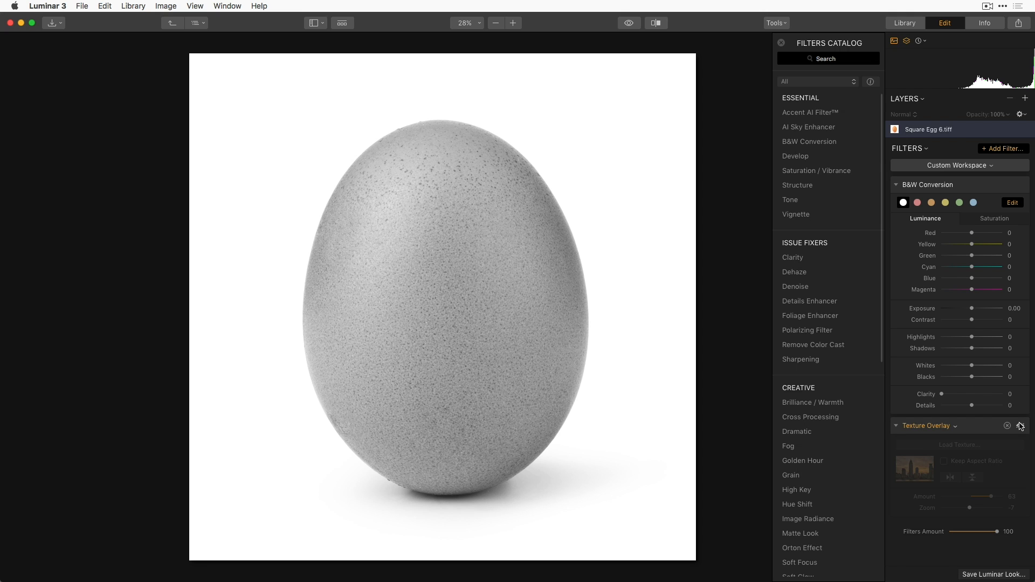
pyautogui.click(1018, 426)
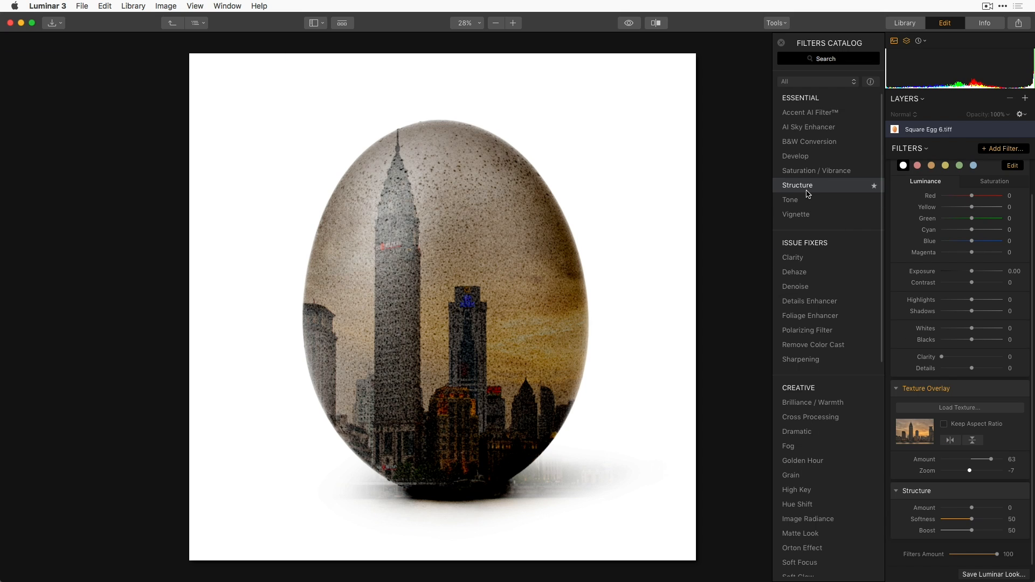
# Add a Structure filter at -100, then show the All Photos library of edited eggs.
pyautogui.click(797, 186)
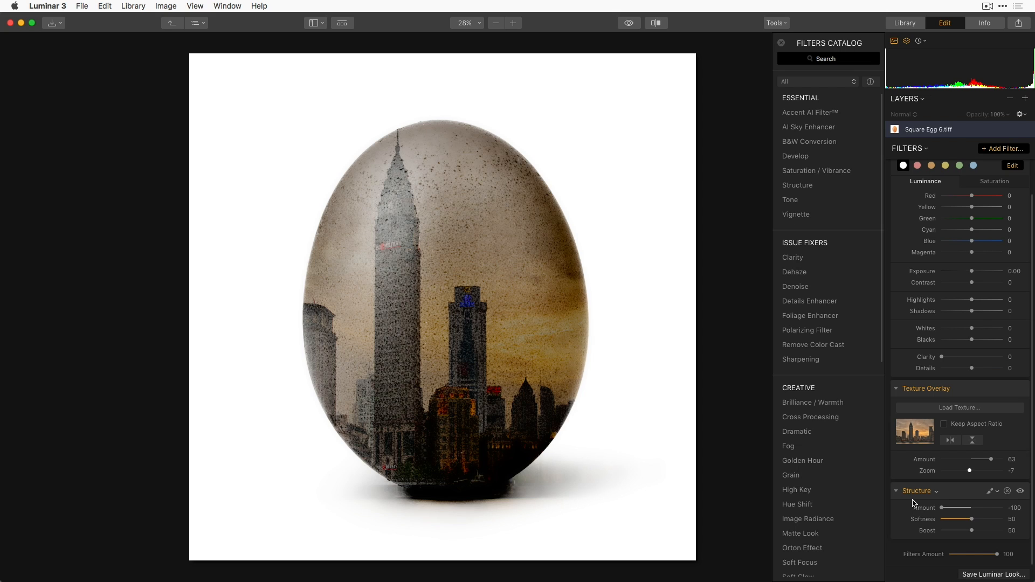
pyautogui.moveTo(955, 494)
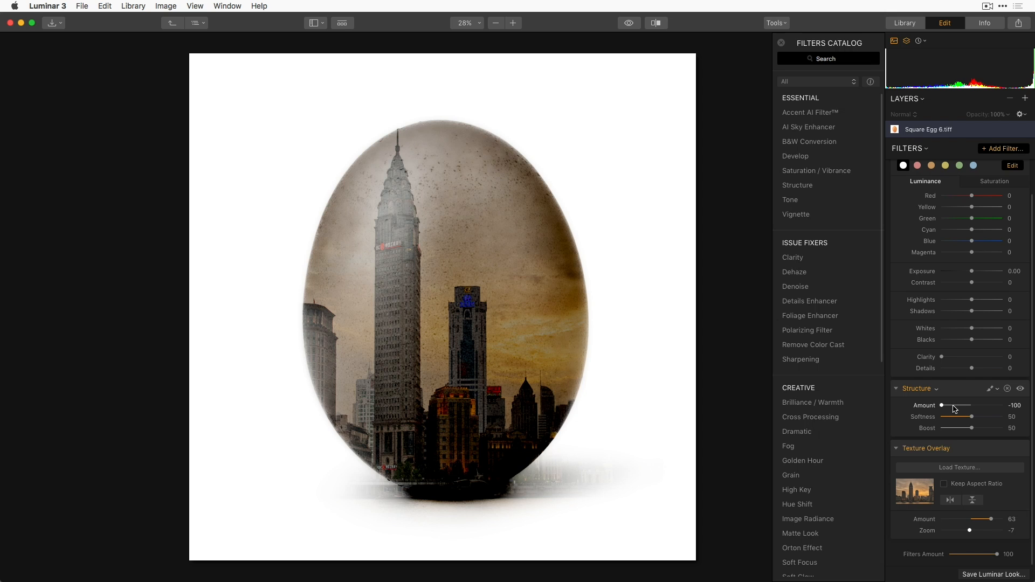
pyautogui.click(905, 22)
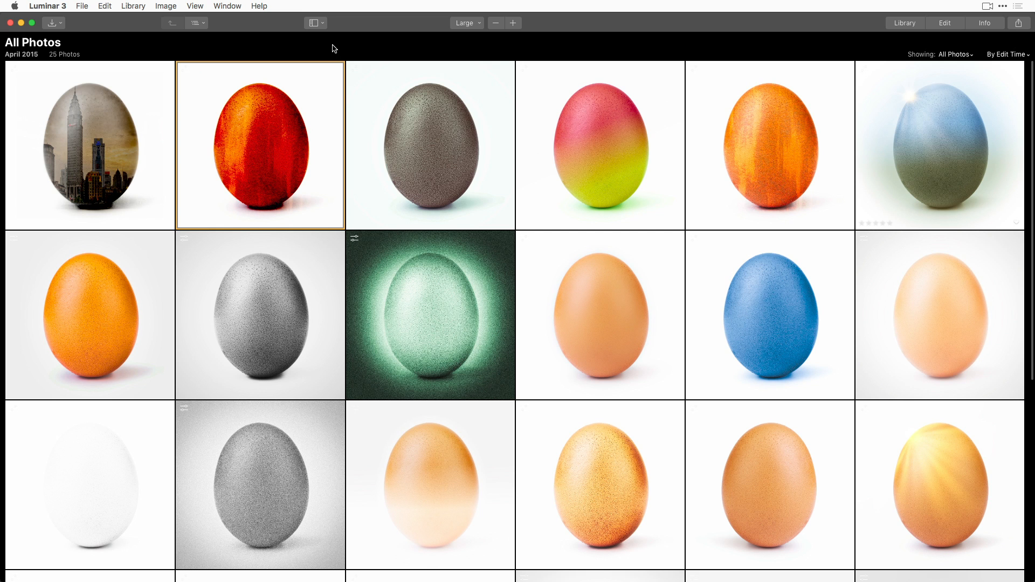